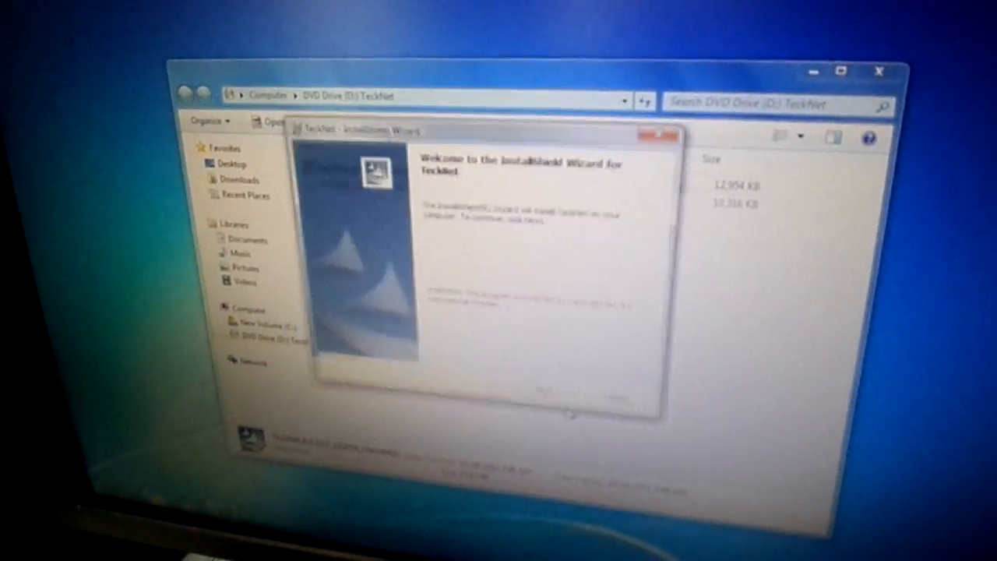
Step: Advance past the welcome page and accept the default TeckNet installation folder
left_click(549, 392)
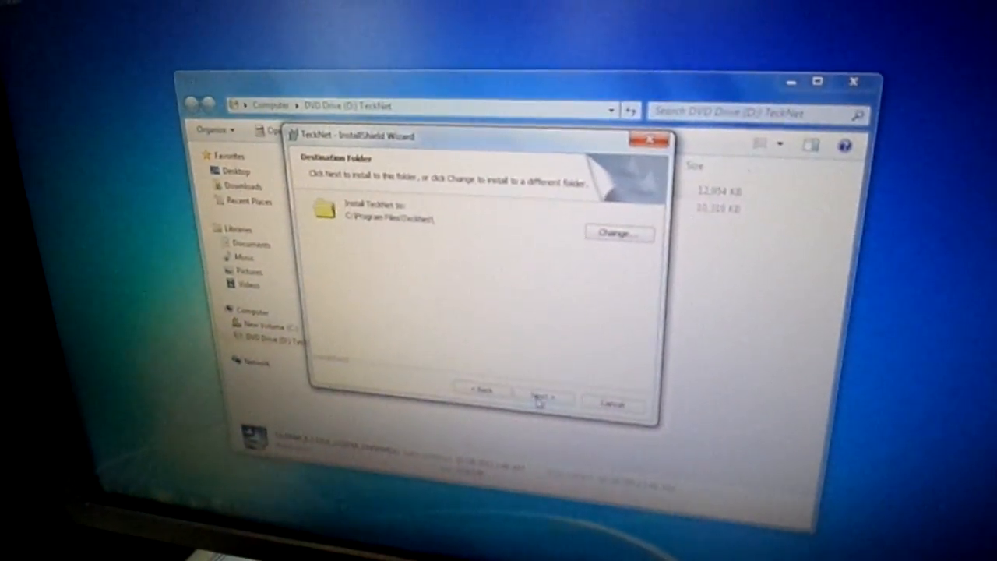
left_click(543, 399)
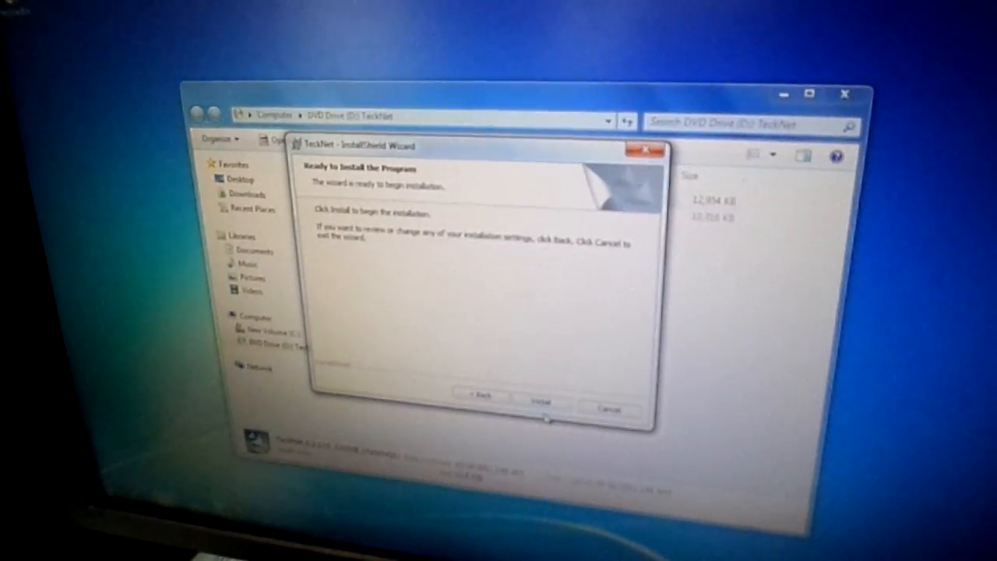